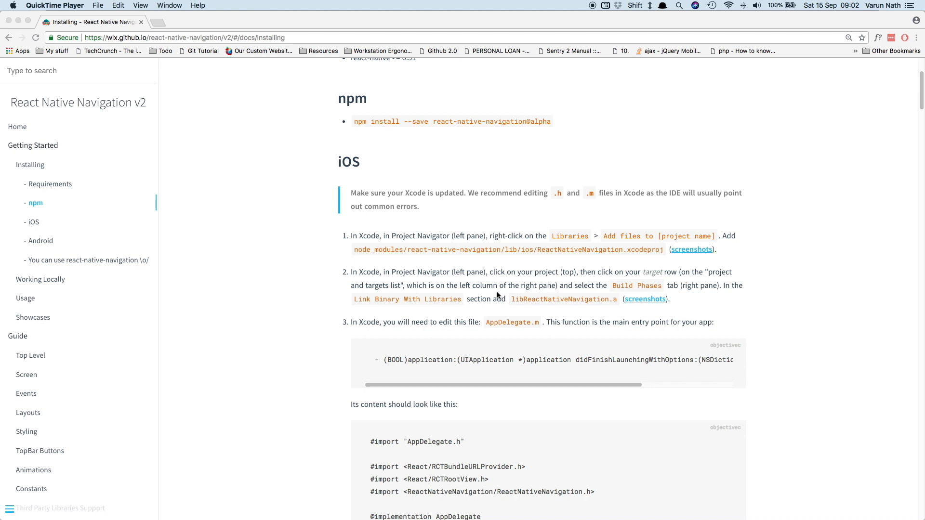
# Scroll through the React Native Navigation v2 Installing docs page in Chrome.
pyautogui.scroll(-3)
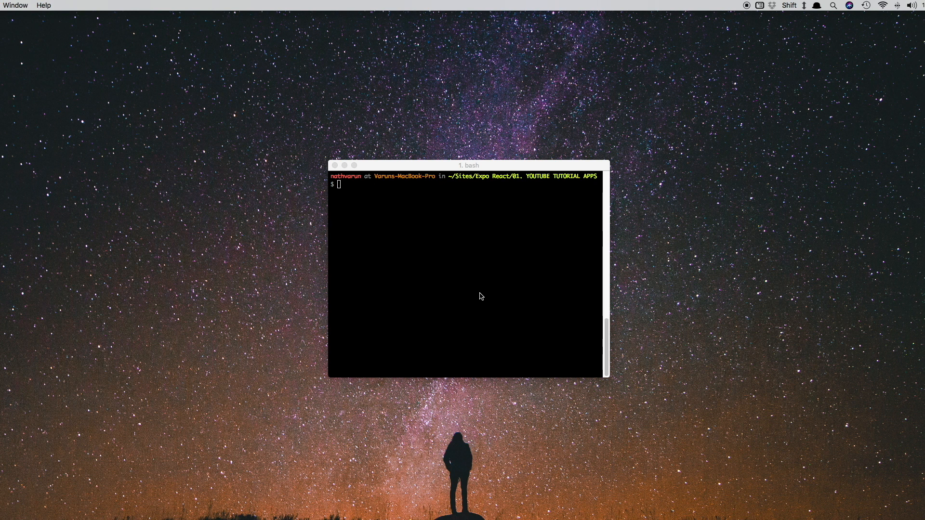
# Run react-native init RNN2 in iTerm2 to generate the project.
pyautogui.click(465, 271)
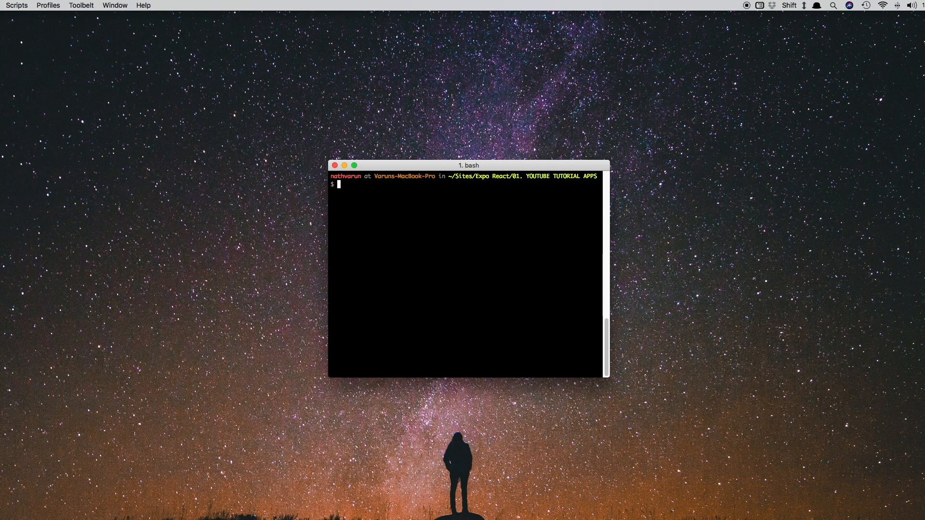
pyautogui.write('react-n')
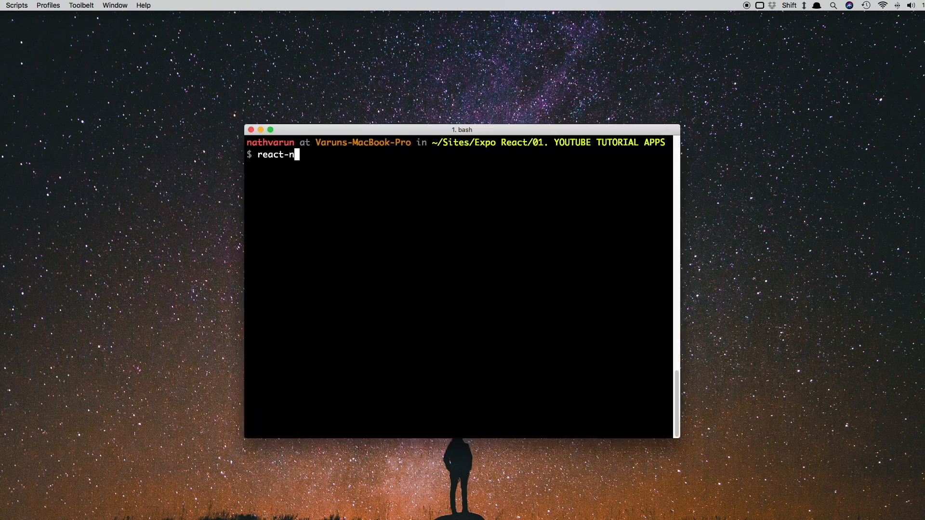
pyautogui.write('ative init RNN')
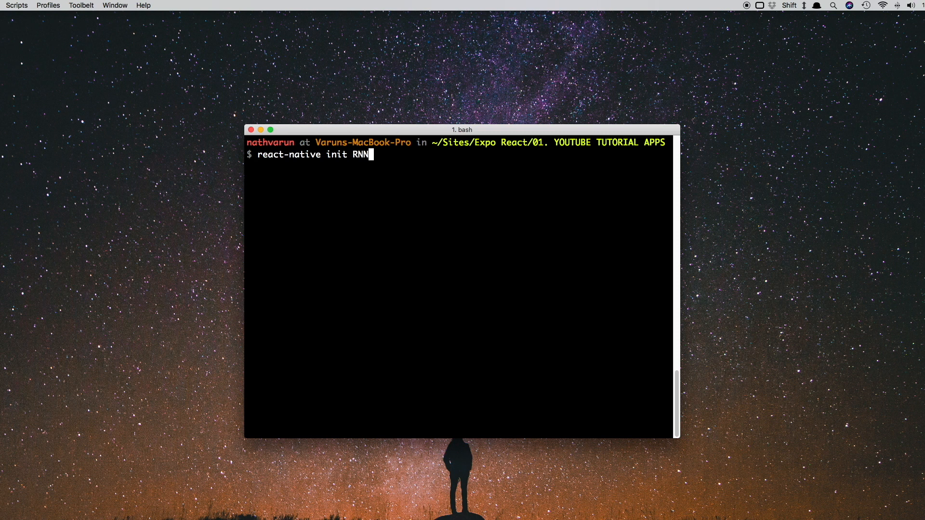
pyautogui.write('2')
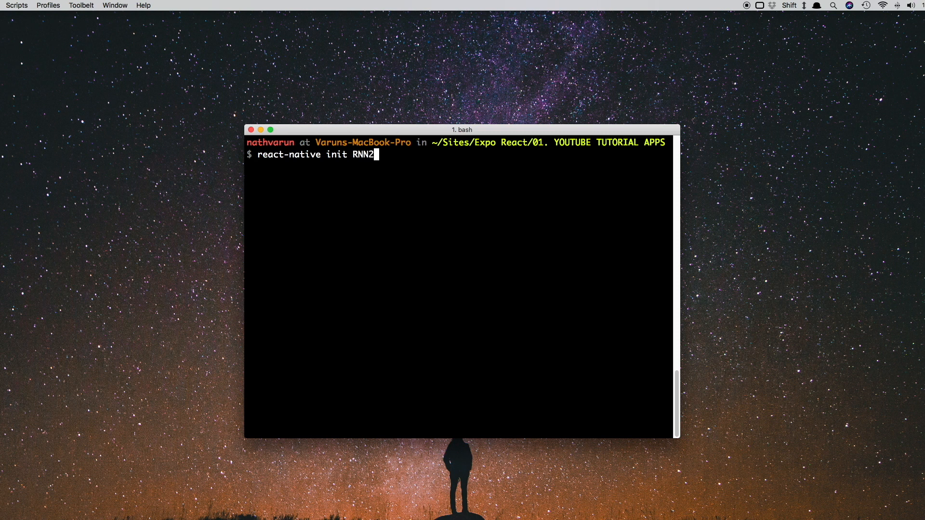
pyautogui.press('Return')
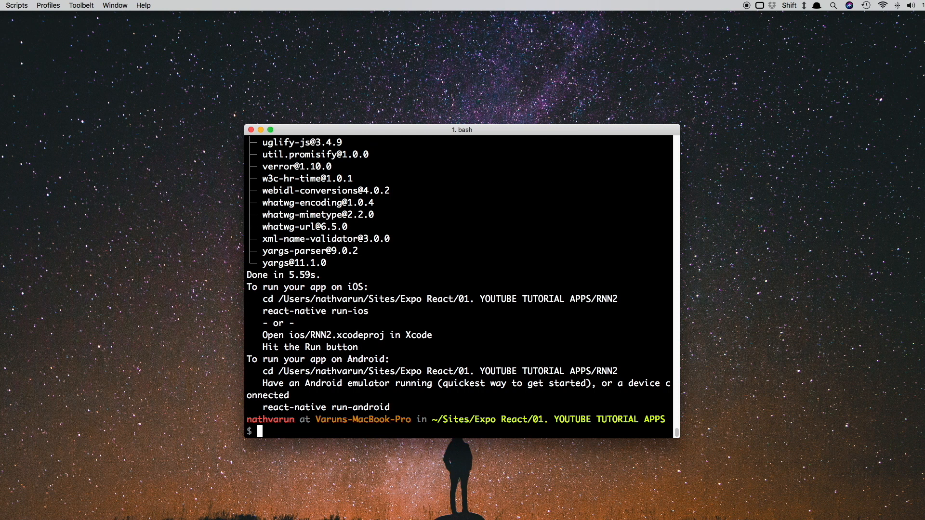
# In RNN2, install react-native-navigation@^2.0.2544, run npm install, then react-native run-ios.
pyautogui.write('cd RNN2/')
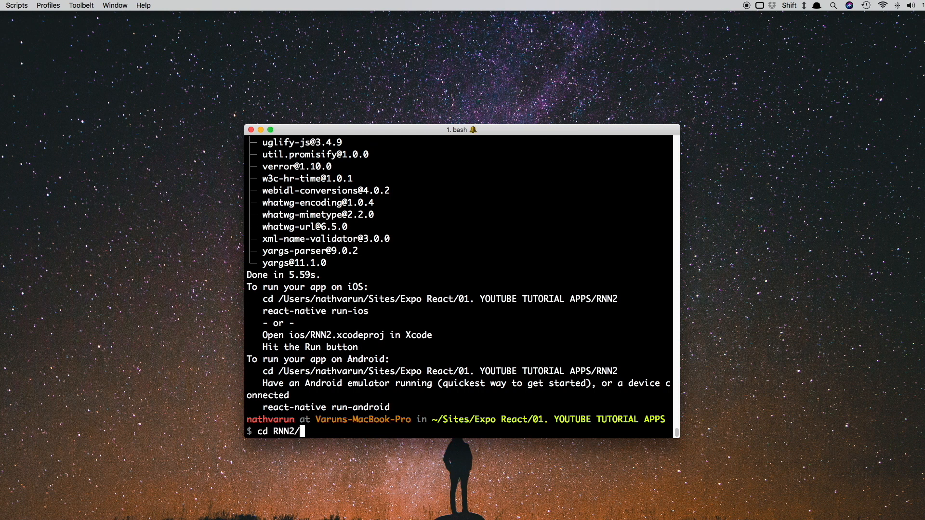
pyautogui.press('Return')
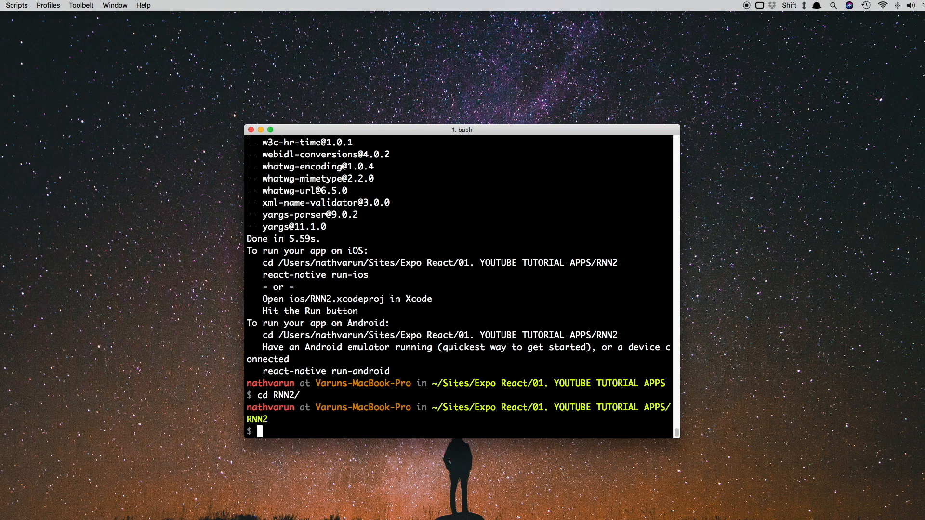
pyautogui.write('npm install react-native-')
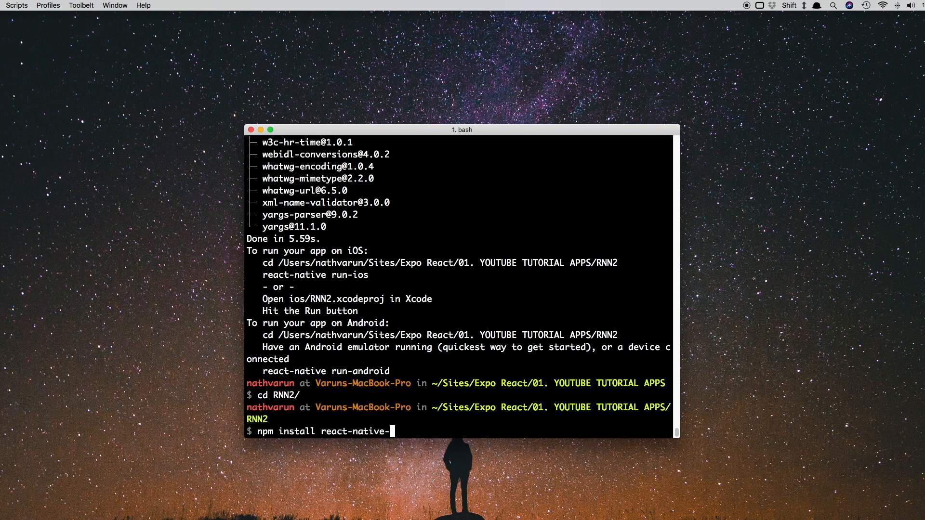
pyautogui.write('navigation')
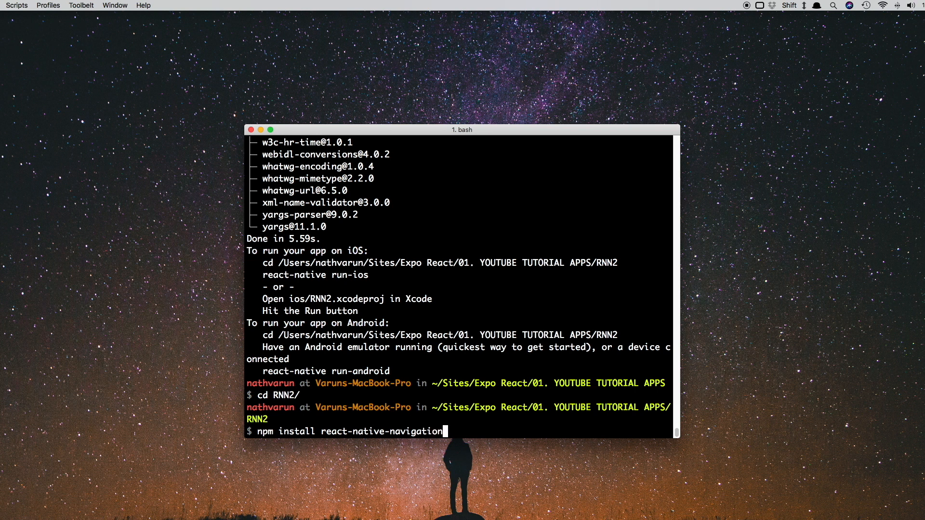
pyautogui.write('@^2.0.2544')
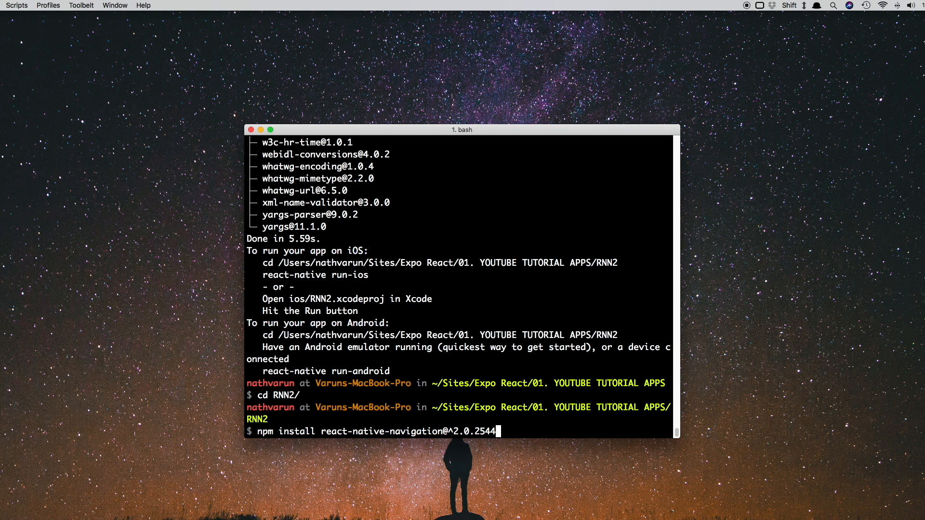
pyautogui.press('Return')
pyautogui.write('npm')
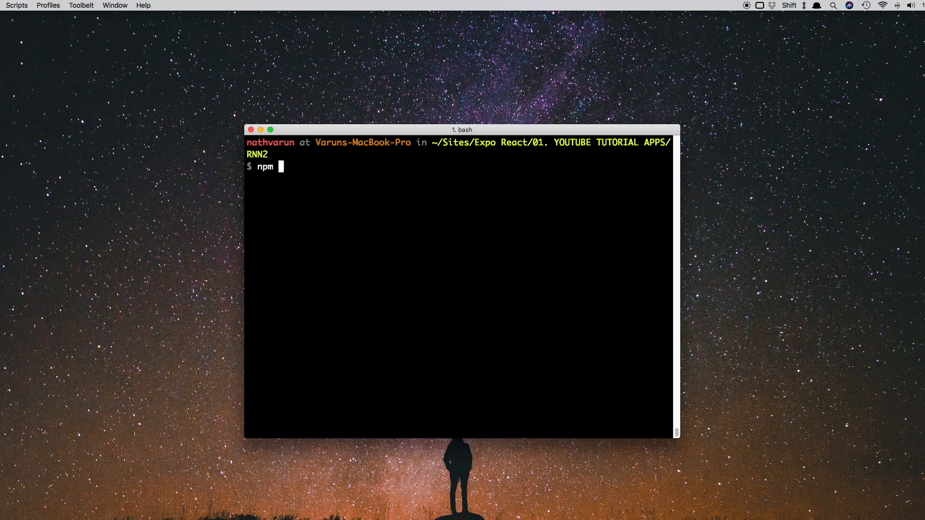
pyautogui.write('install')
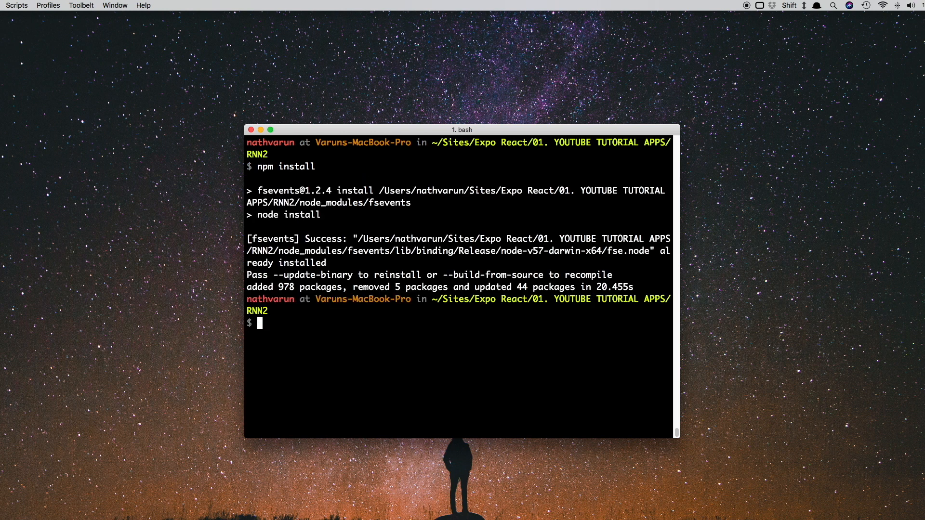
pyautogui.write('react-native run')
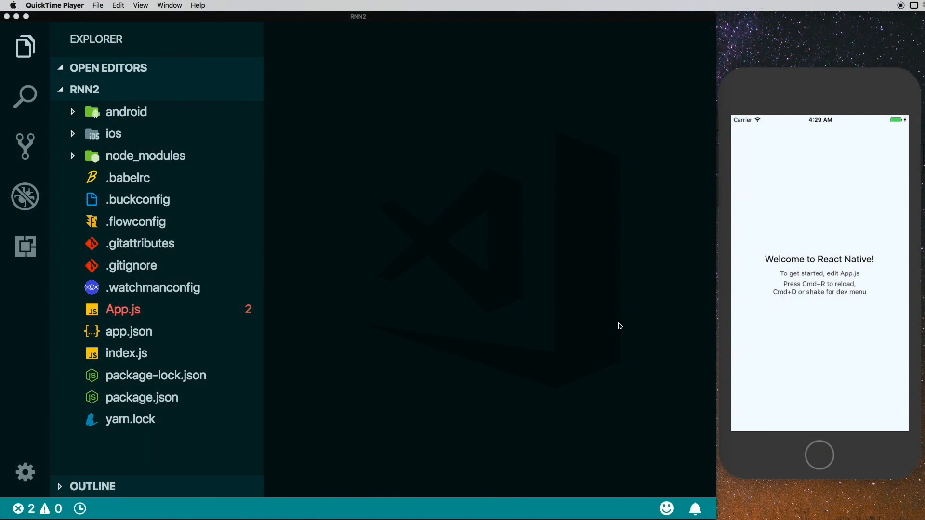
pyautogui.moveTo(395, 235)
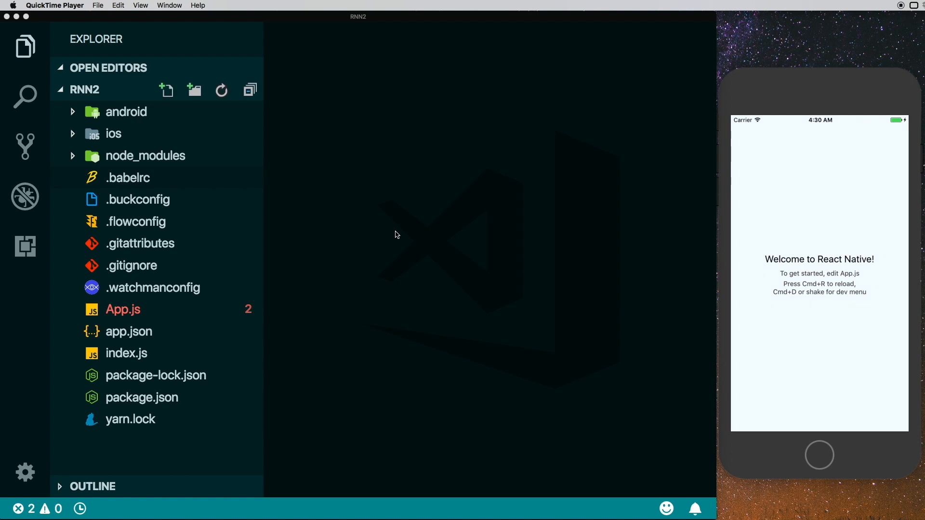
# Reveal the ios folder in Finder and open RNN2.xcodeproj in Xcode.
pyautogui.rightClick(113, 134)
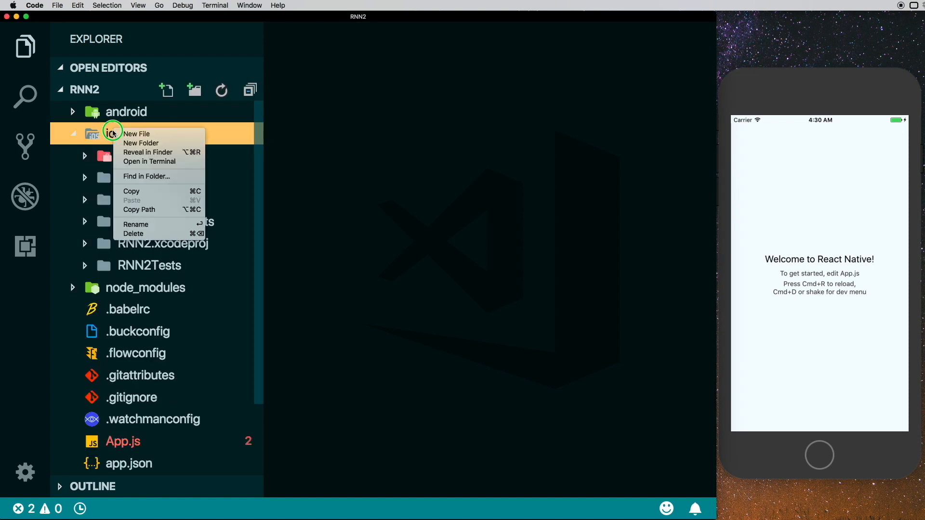
pyautogui.click(147, 153)
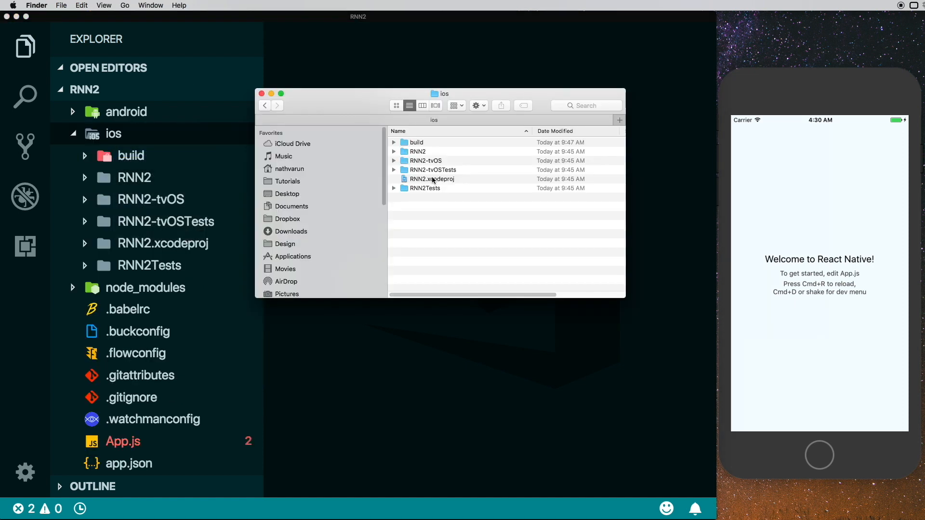
pyautogui.doubleClick(431, 178)
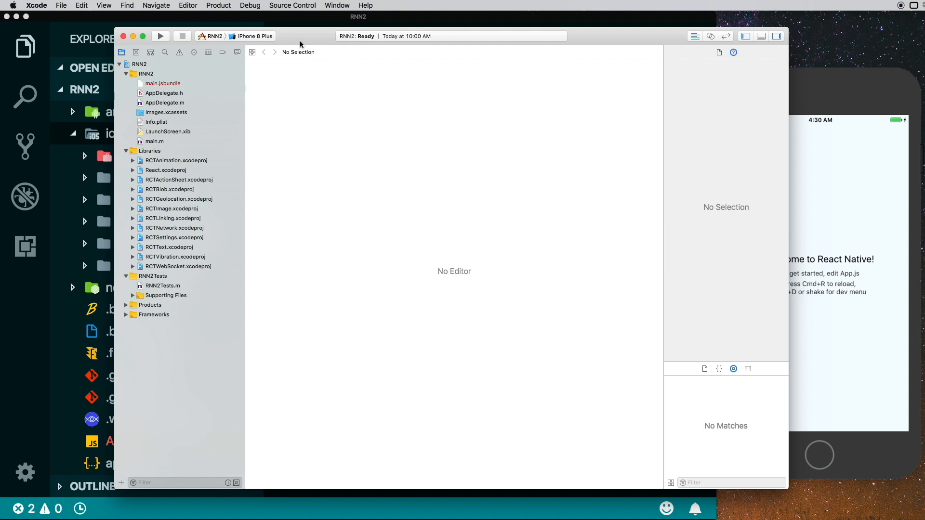
# Start adding files to the Libraries group and browse into RNN2's node_modules folder.
pyautogui.click(149, 150)
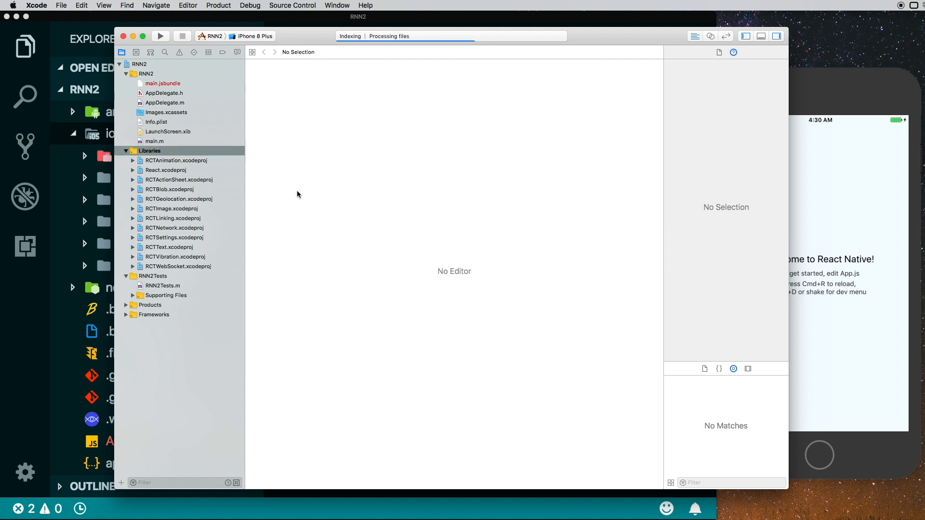
pyautogui.rightClick(149, 150)
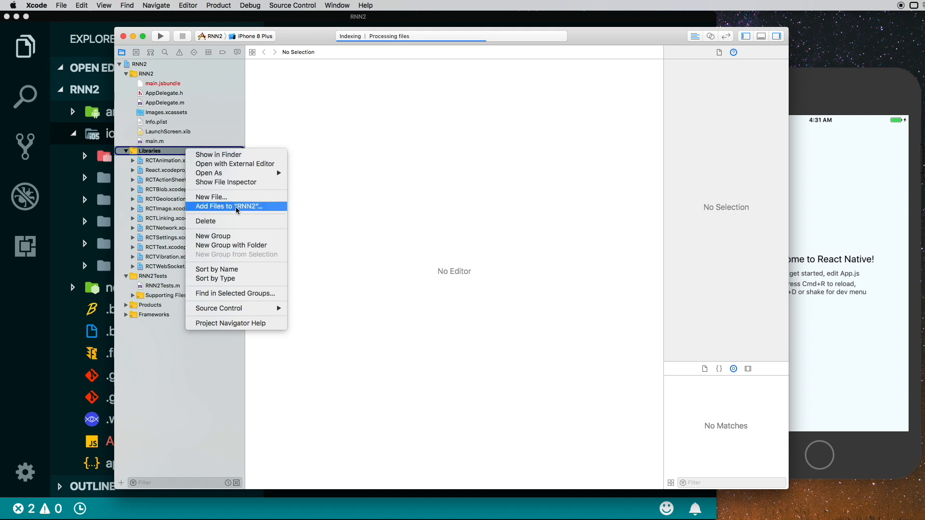
pyautogui.click(226, 205)
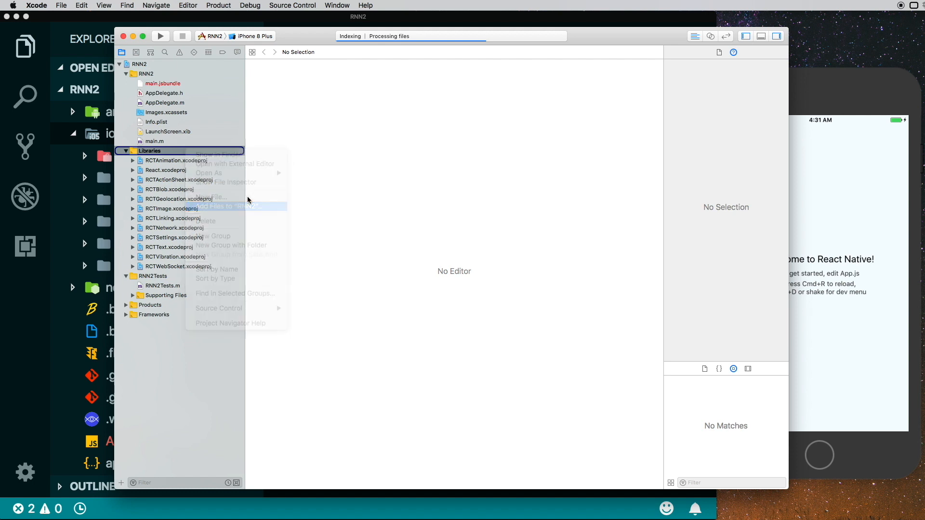
pyautogui.click(234, 205)
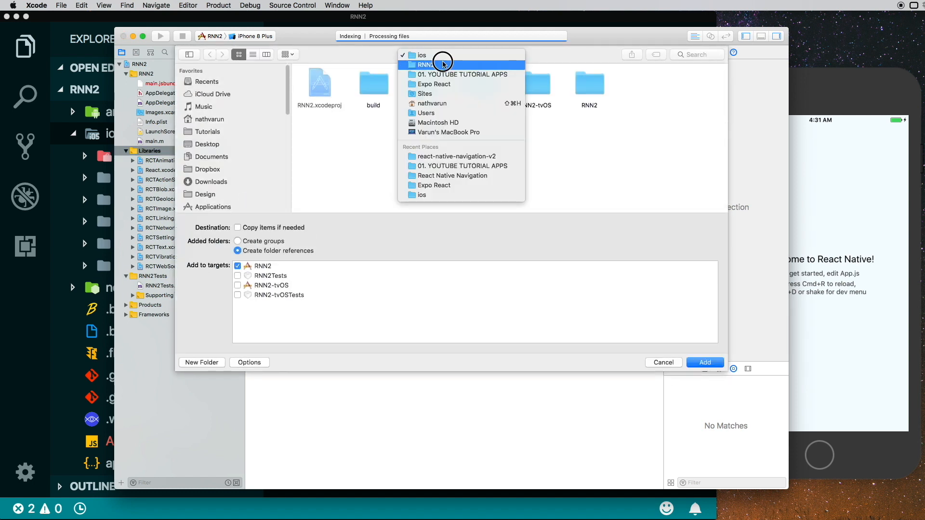
pyautogui.click(426, 64)
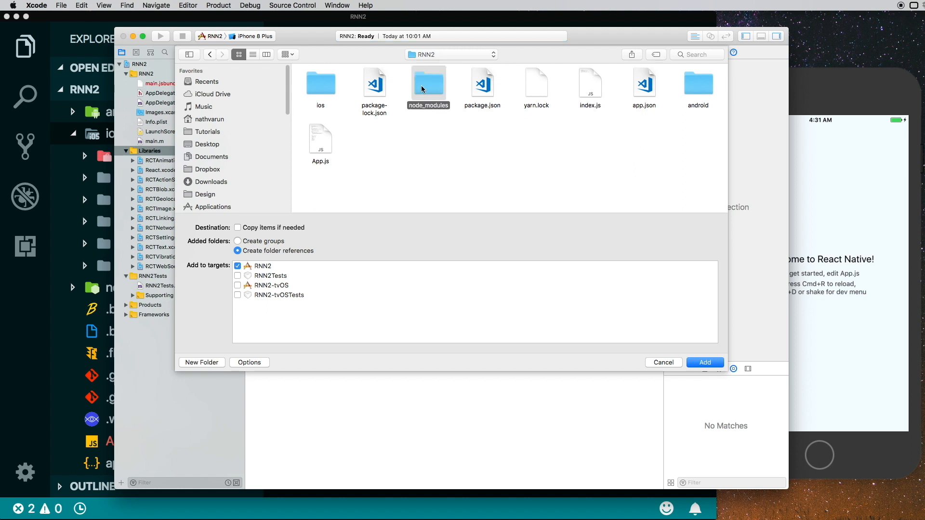
pyautogui.doubleClick(428, 82)
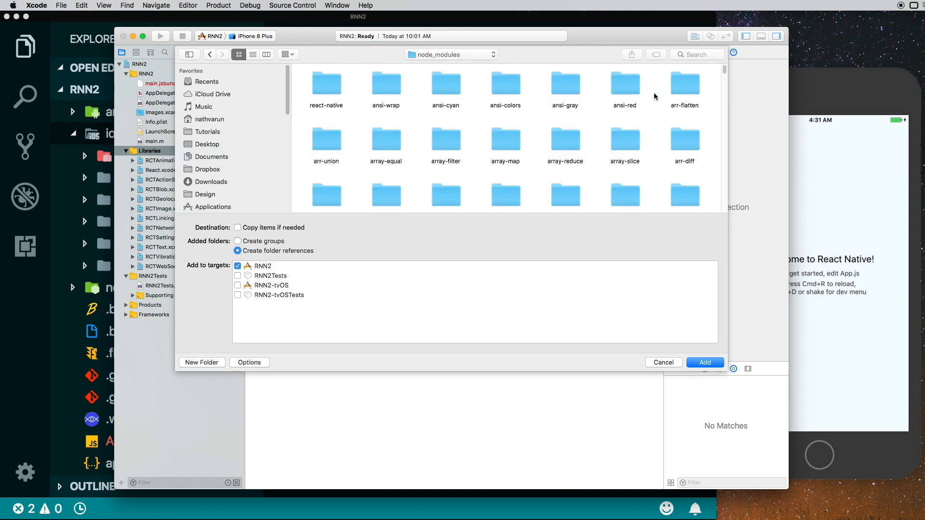
# Search for react-native-navigation and open its lib > ios folder.
pyautogui.click(696, 54)
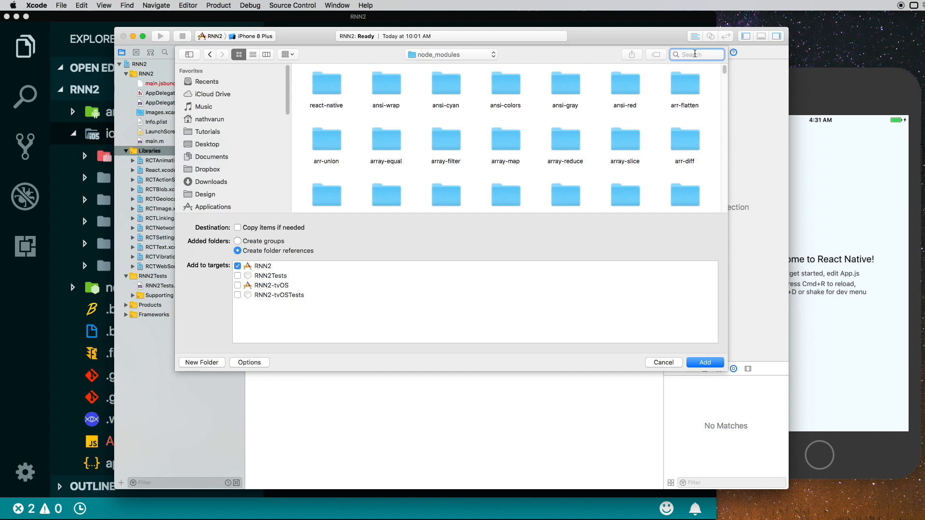
pyautogui.write('react-nati')
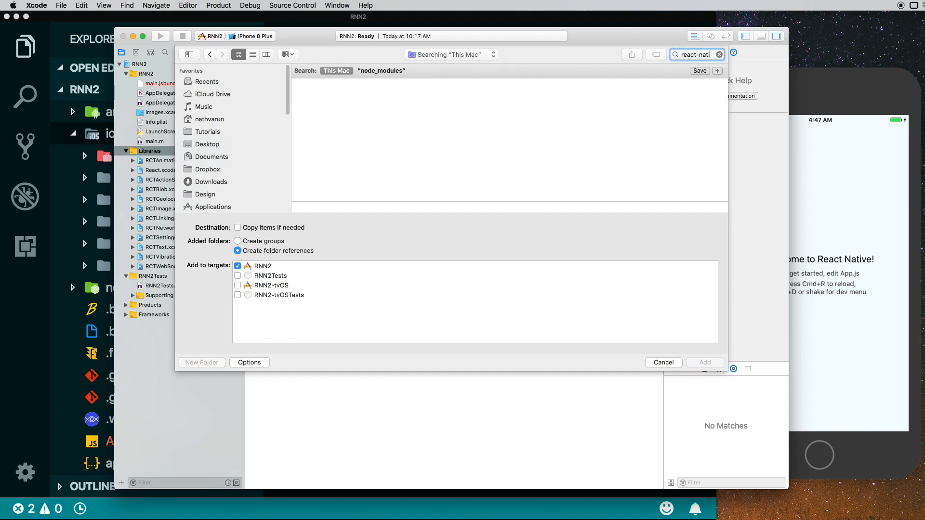
pyautogui.write('-navigation')
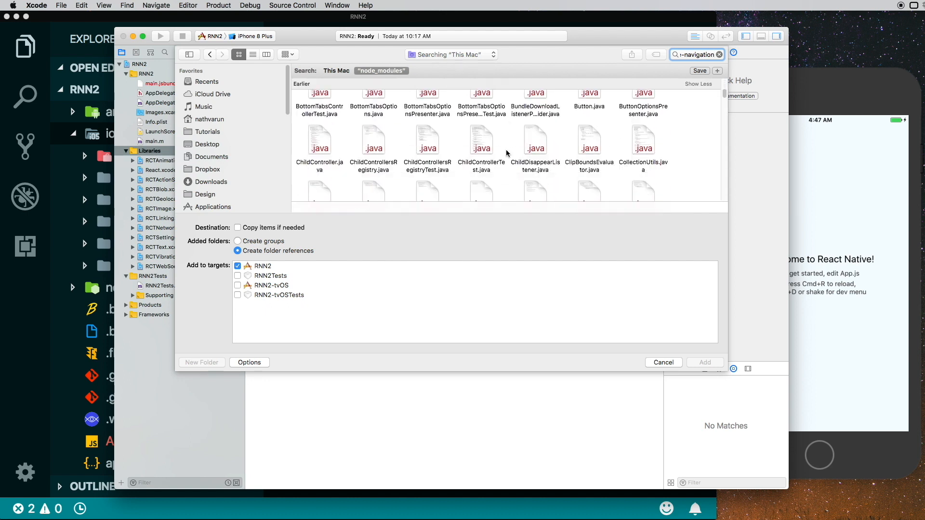
pyautogui.scroll(-3)
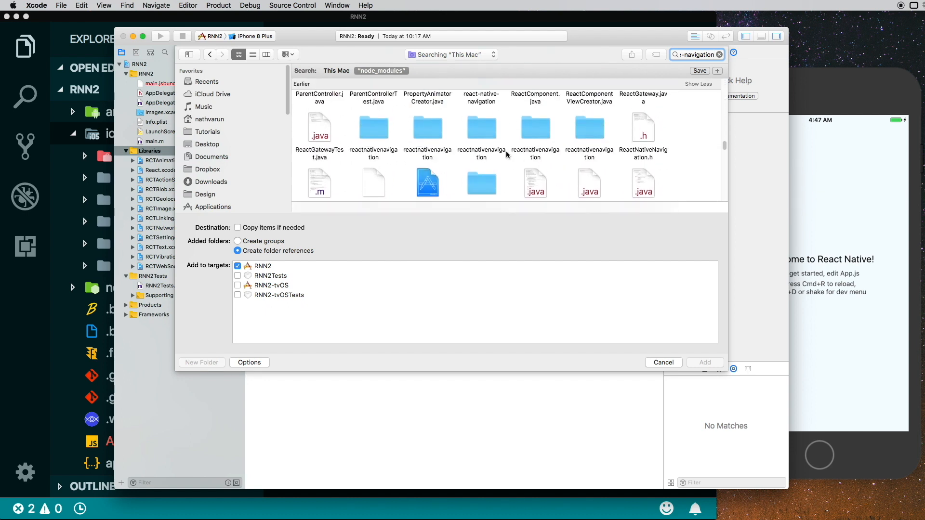
pyautogui.doubleClick(481, 126)
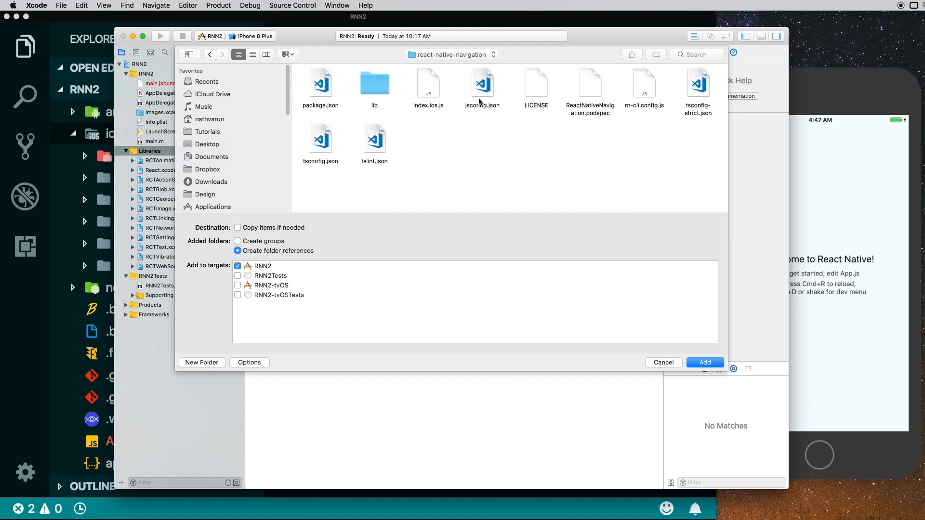
pyautogui.doubleClick(375, 83)
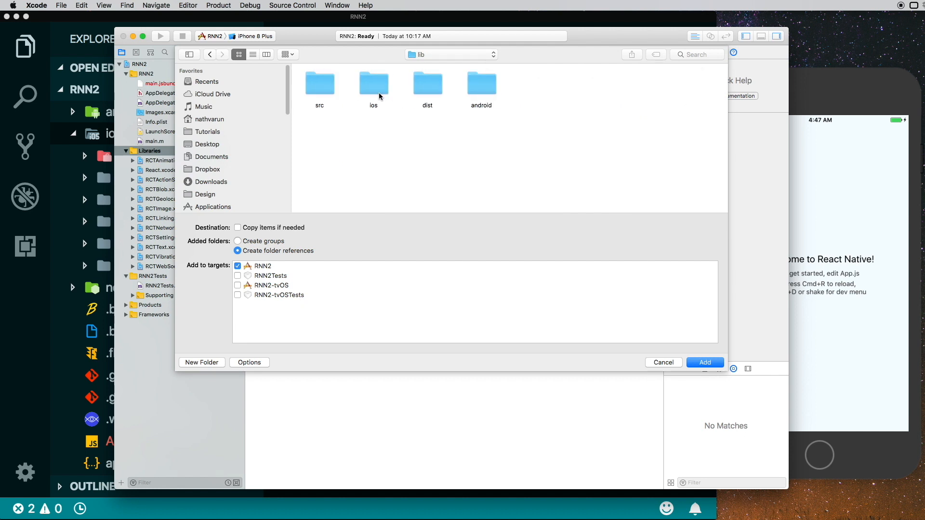
pyautogui.doubleClick(373, 82)
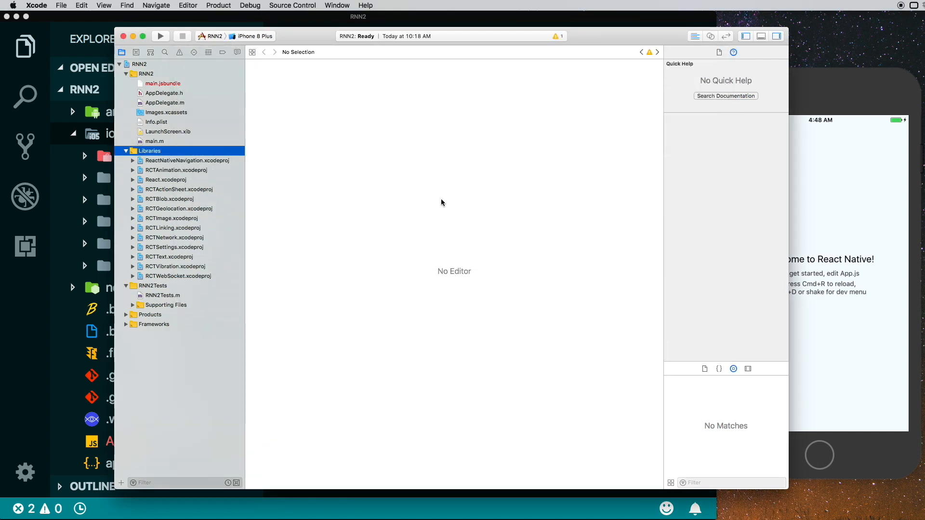
# Open the library picker under Link Binary With Libraries in RNN2's Build Phases and search 'lib'.
pyautogui.click(186, 160)
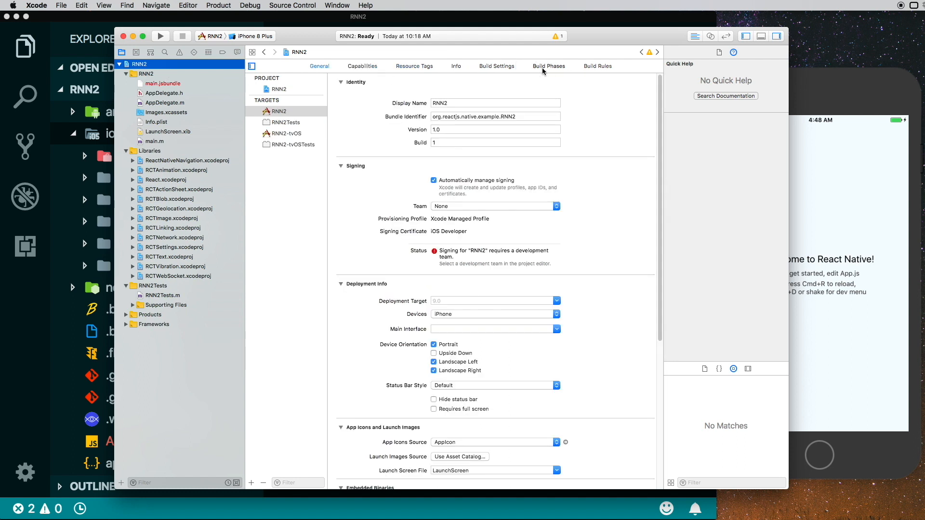
pyautogui.click(548, 65)
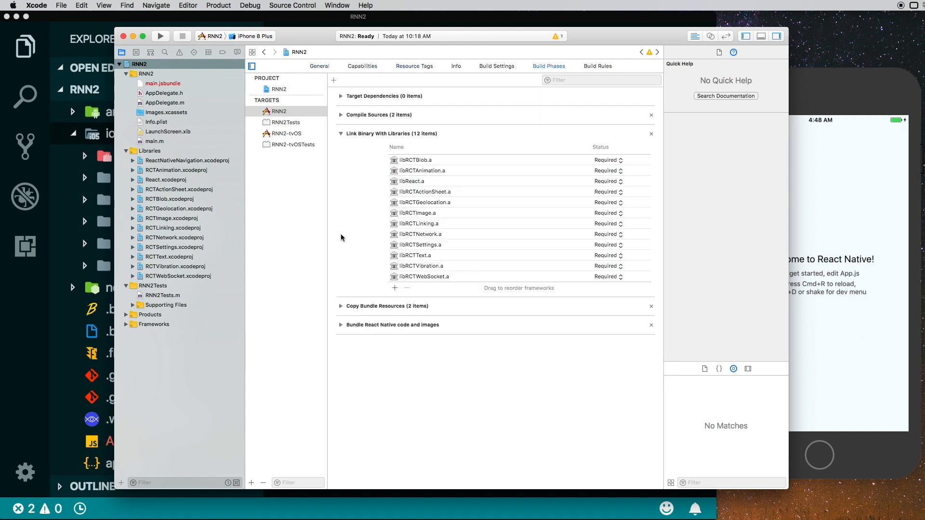
pyautogui.click(394, 288)
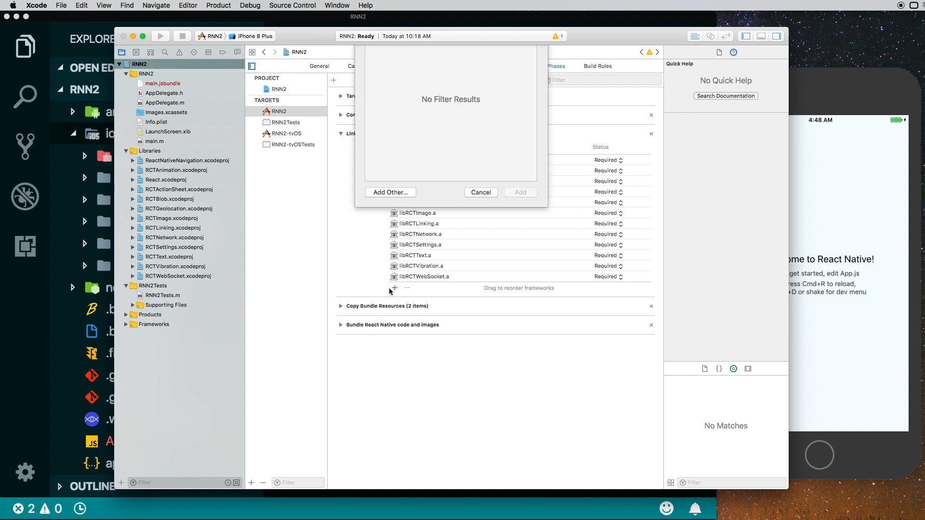
pyautogui.write('lib')
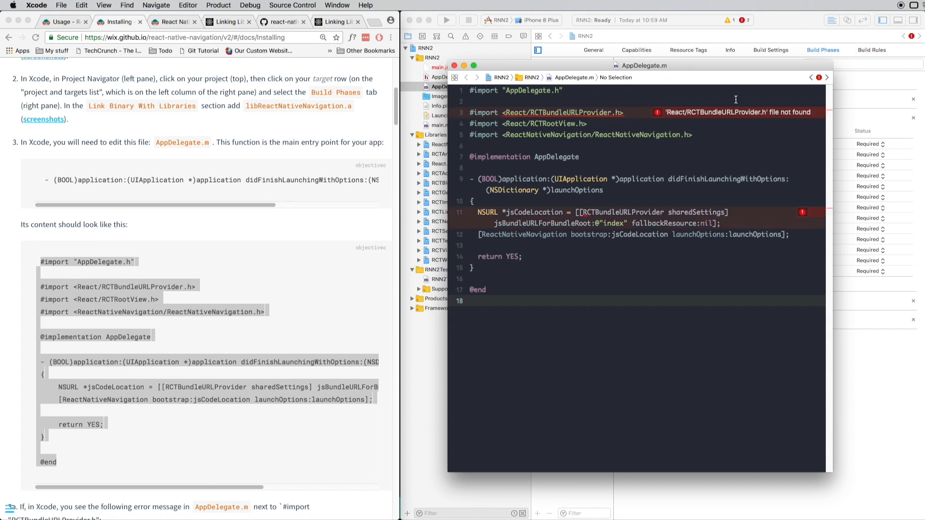
pyautogui.moveTo(698, 118)
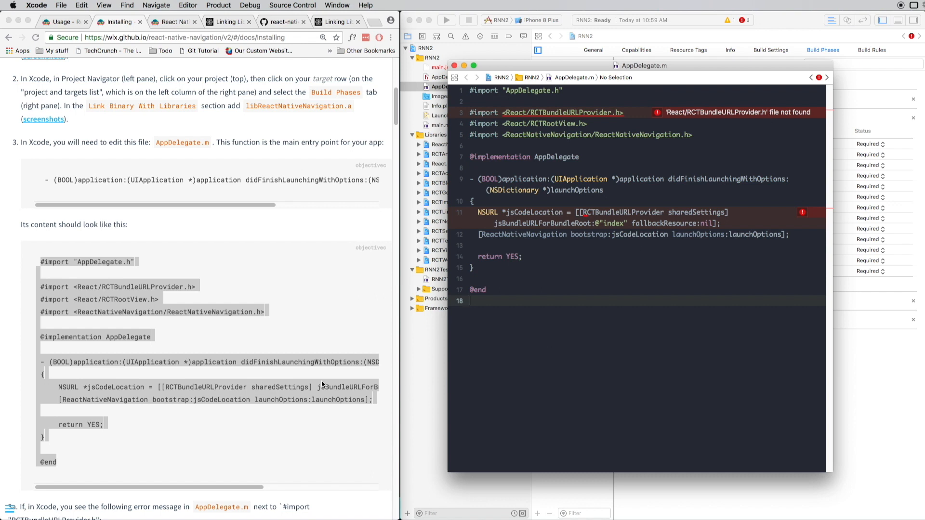
# Scroll through the replaced AppDelegate.m showing the RCTBundleURLProvider.h not-found error.
pyautogui.scroll(-3)
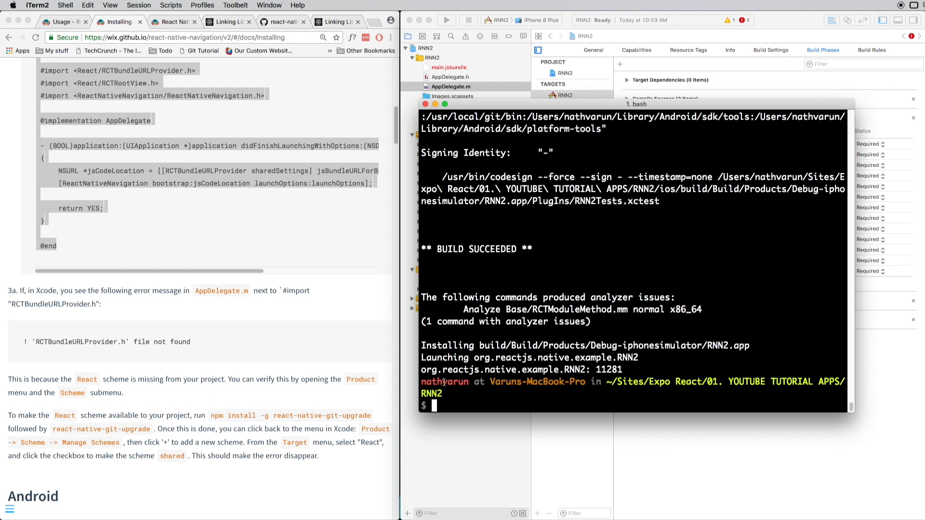
# Install react-native-git-upgrade globally and run it on RNN2.
pyautogui.write('npm insta')
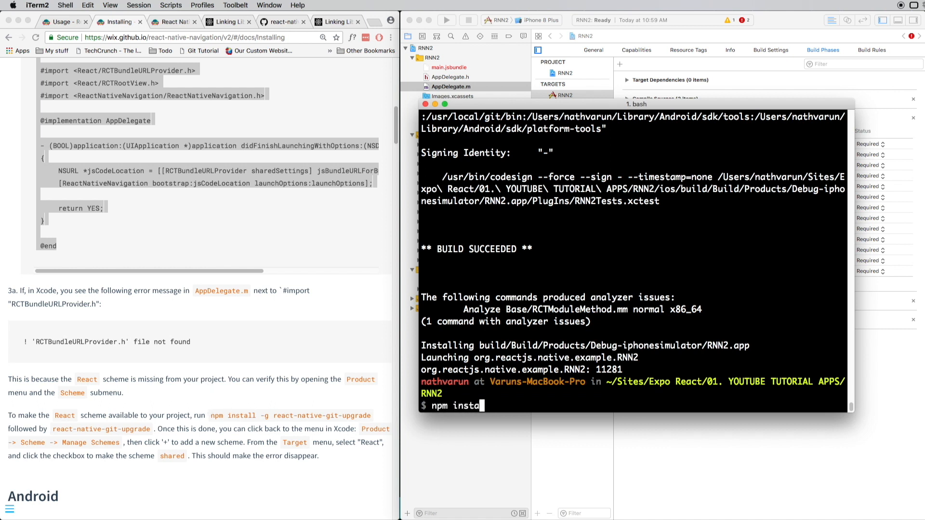
pyautogui.write('ll -g react-native-git-upgrade')
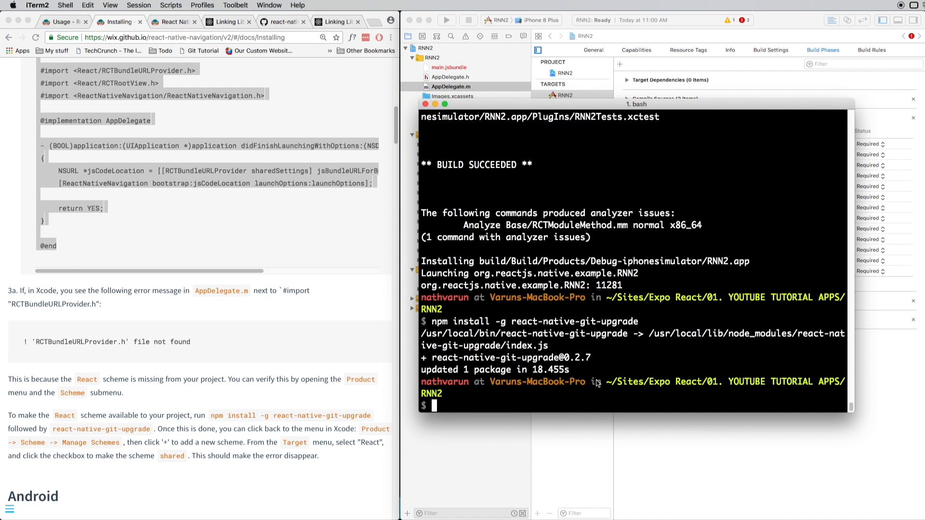
pyautogui.write('react-nati')
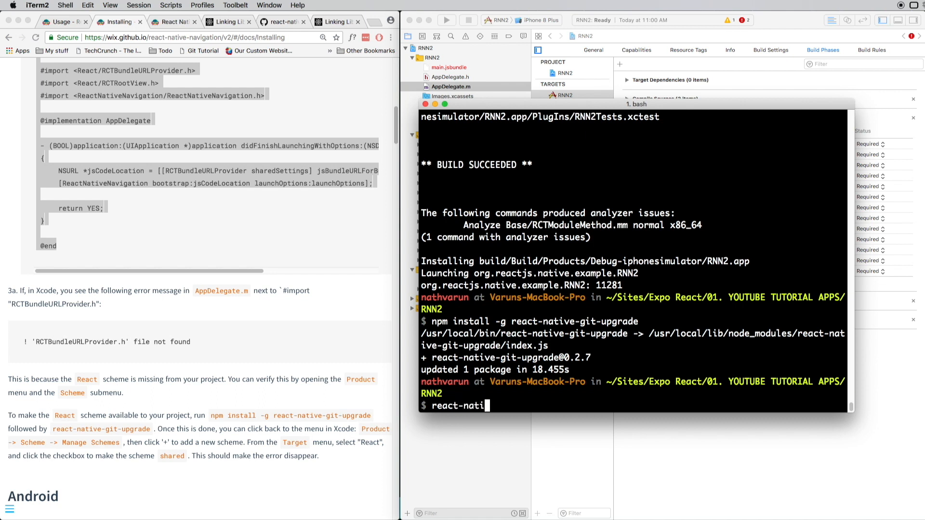
pyautogui.write('ve-git-upgrad')
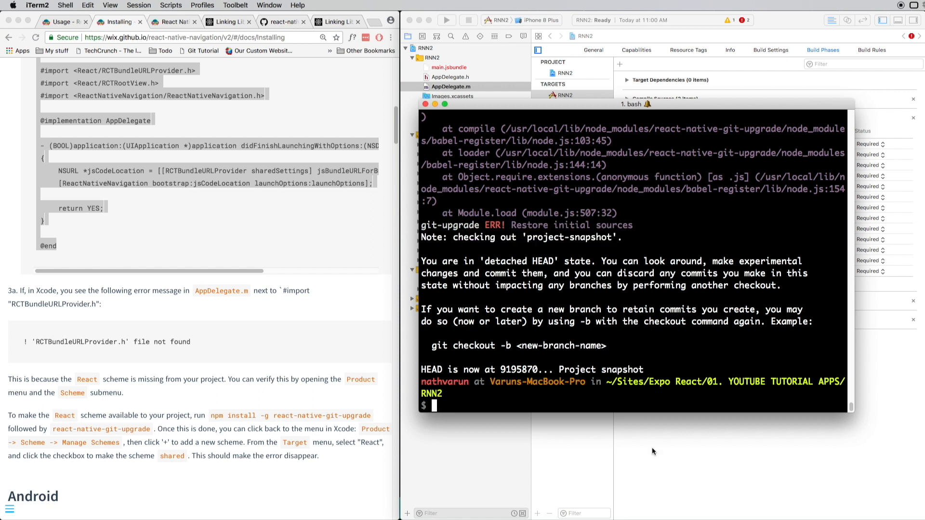
pyautogui.click(218, 4)
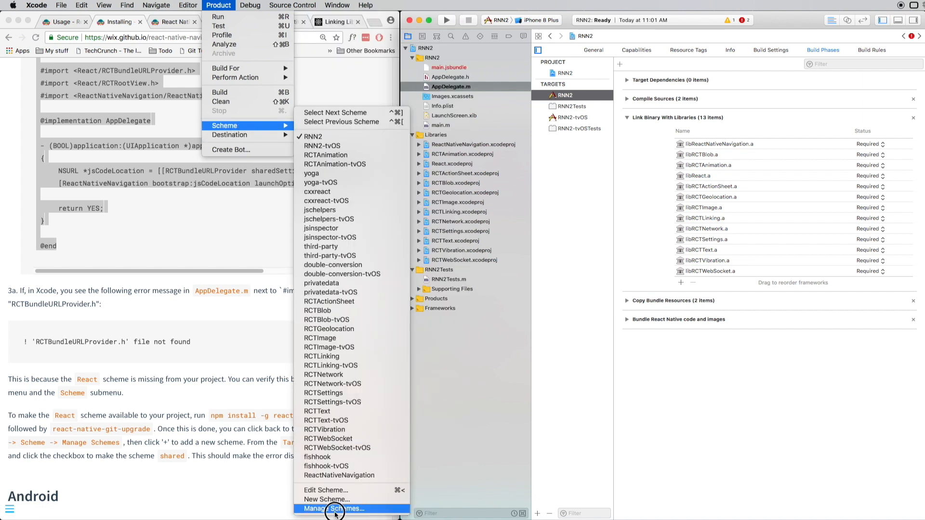
# Create a scheme for the React target, tick Shared, and close Manage Schemes.
pyautogui.click(335, 509)
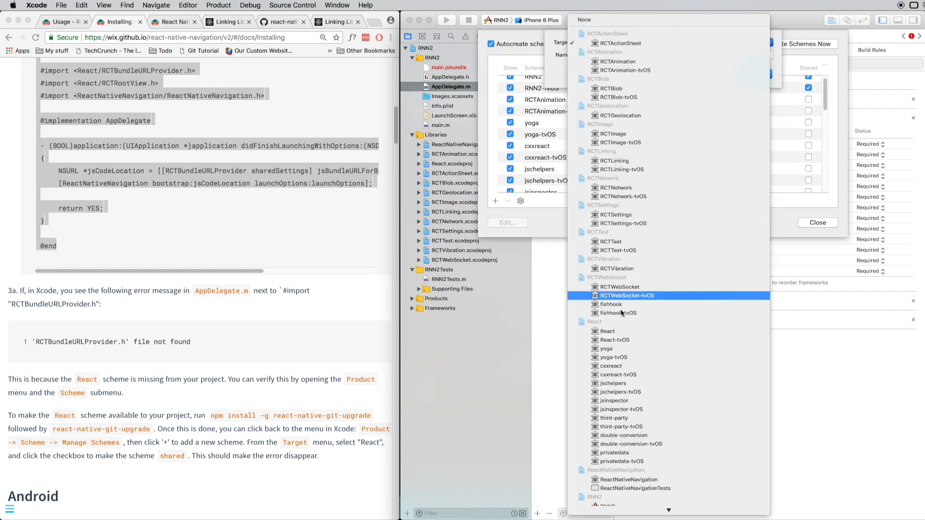
pyautogui.click(643, 334)
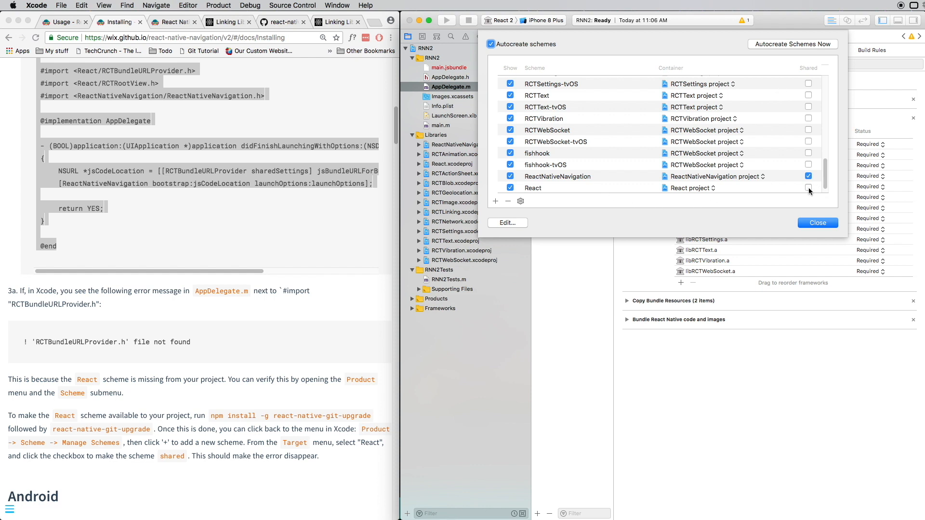
pyautogui.click(808, 187)
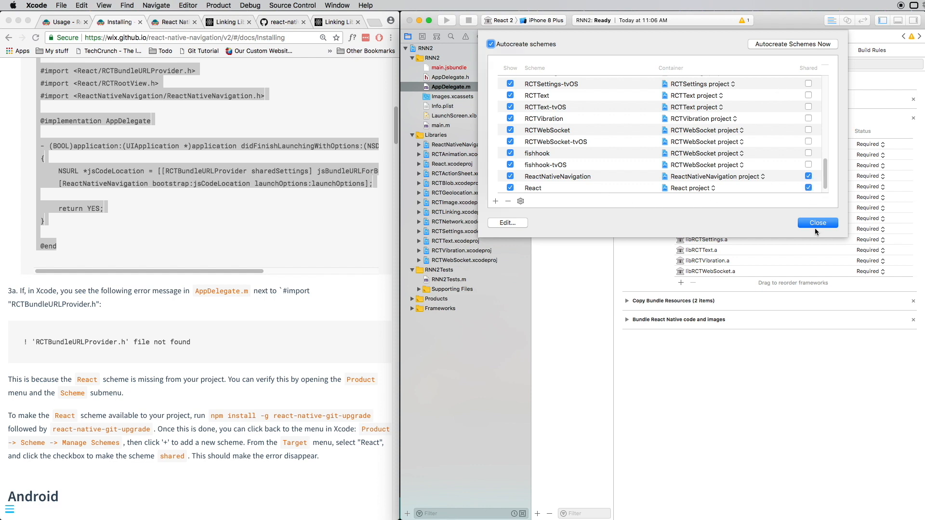
pyautogui.click(817, 222)
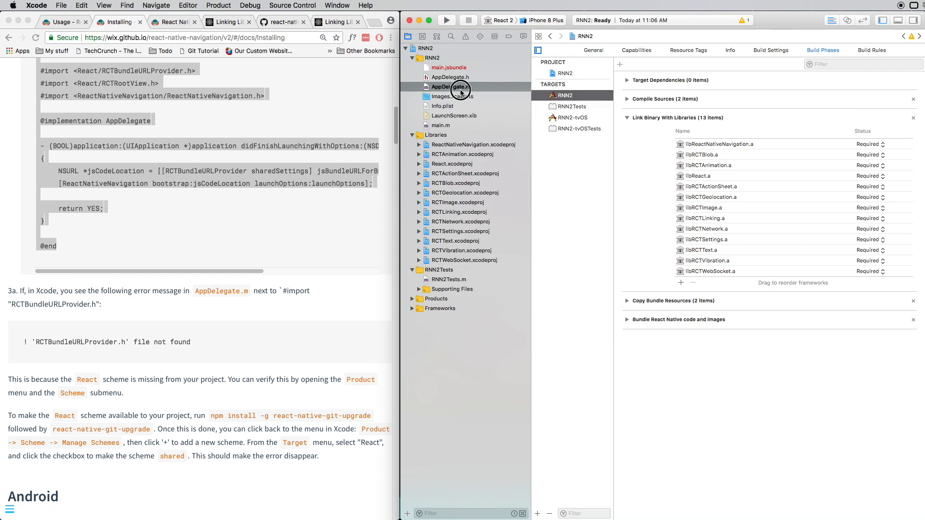